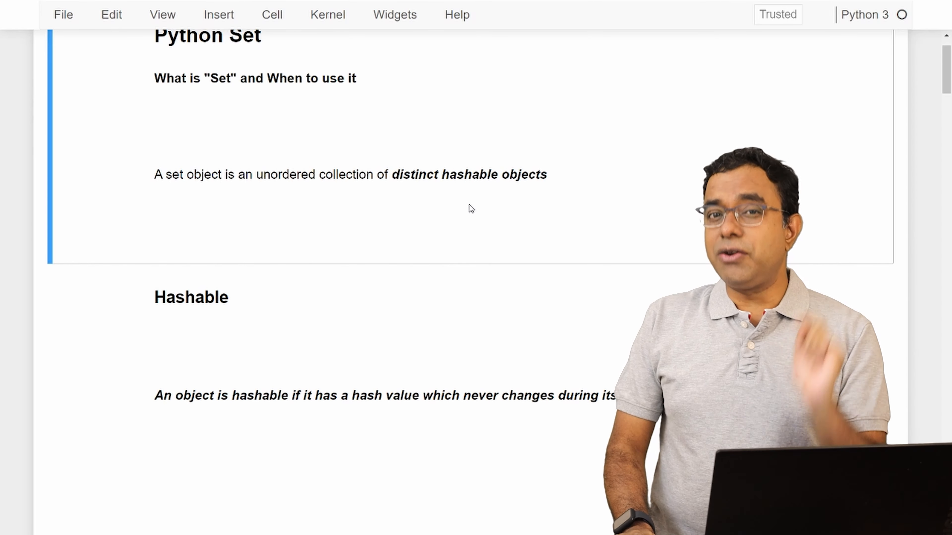
Run the hash of var holding 100 to show it hashes to 100.
scroll(down, 3)
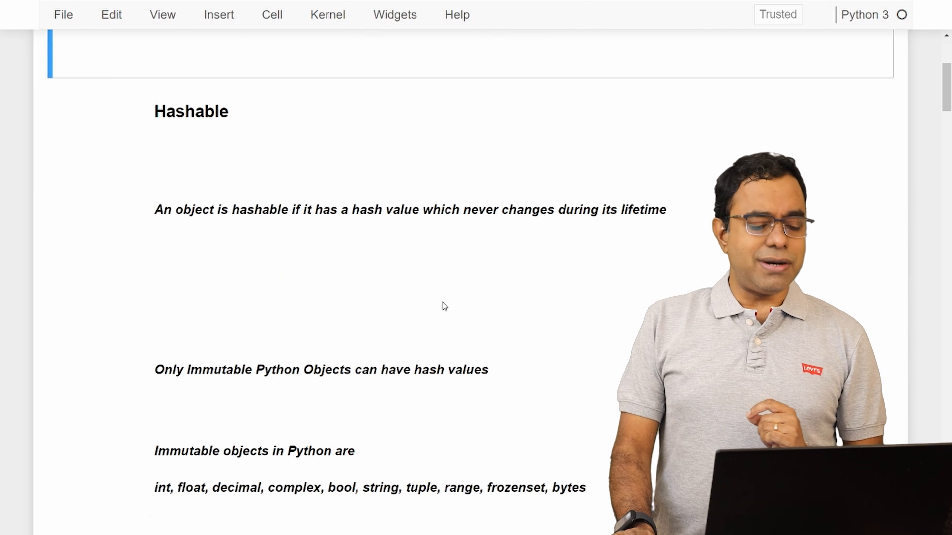
scroll(down, 3)
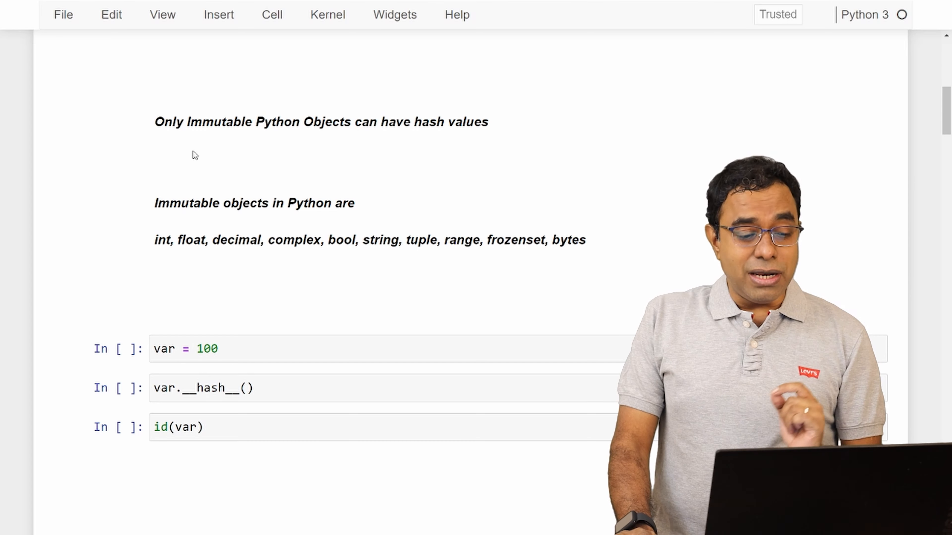
mouse_move(343, 136)
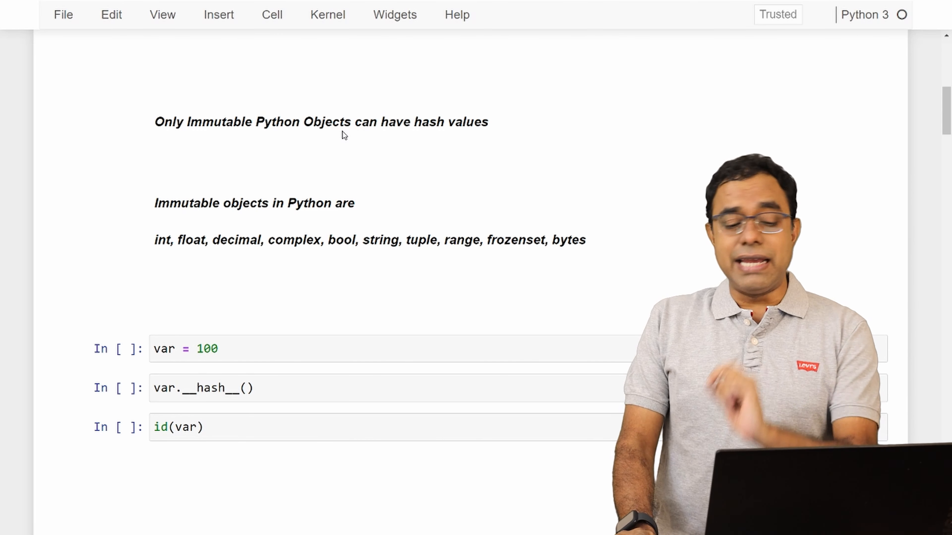
scroll(down, 3)
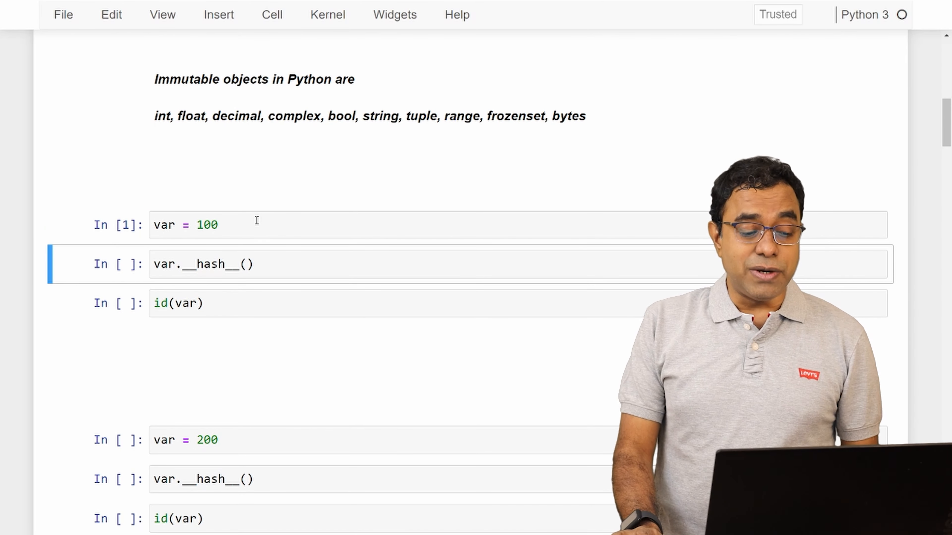
key(shift+enter)
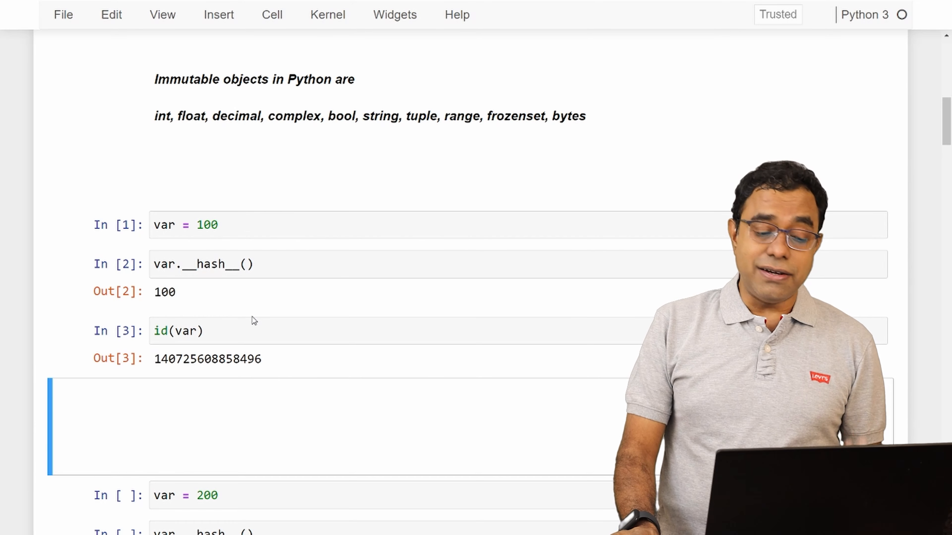
Run the hash of var reassigned to 200 to show it hashes to 200.
scroll(down, 3)
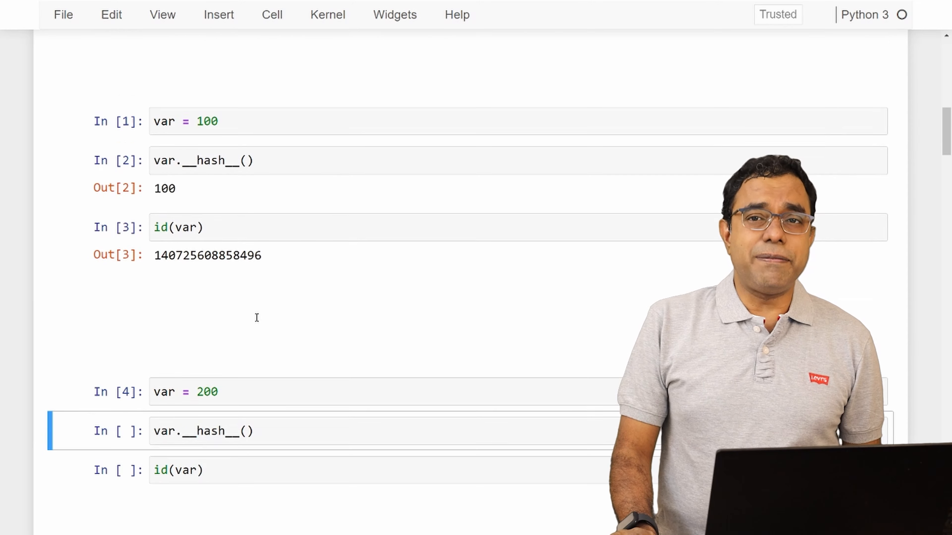
scroll(down, 3)
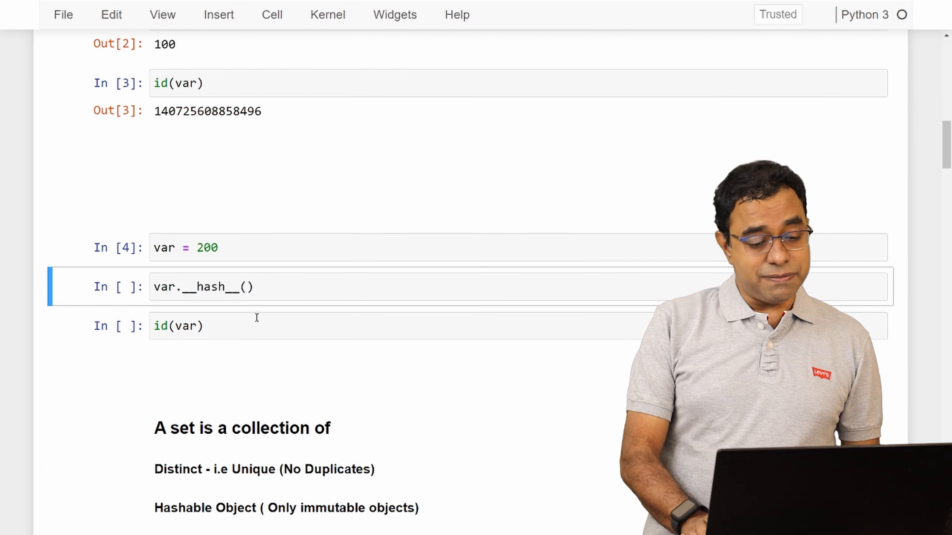
key(shift+enter)
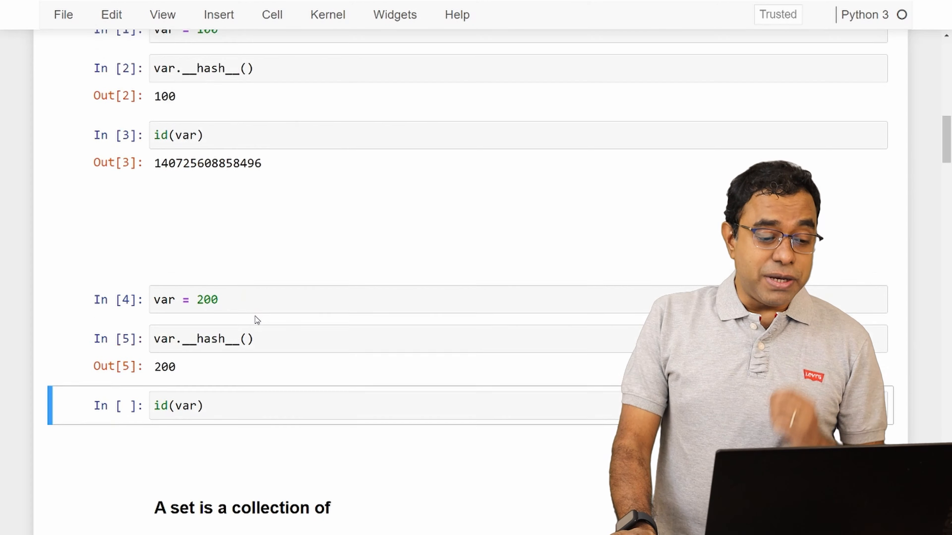
scroll(up, 3)
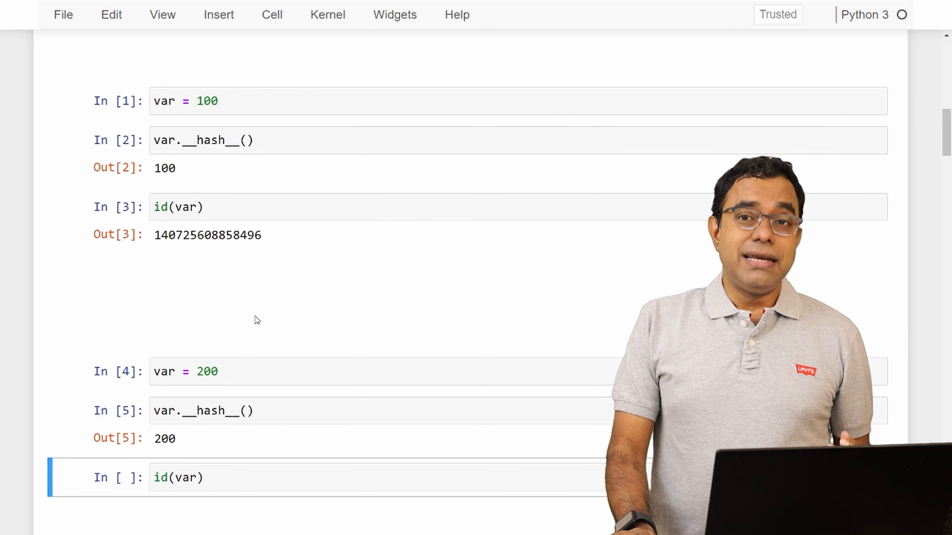
scroll(up, 3)
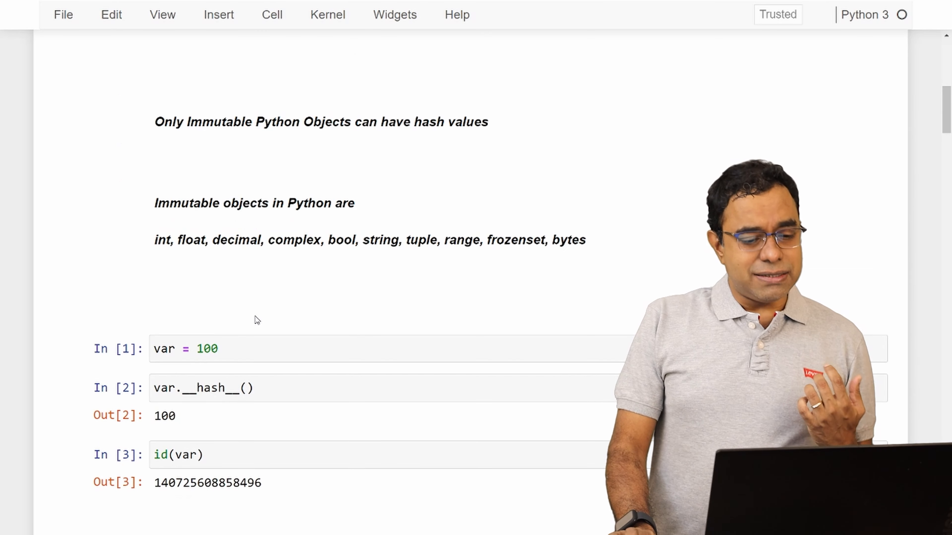
scroll(up, 3)
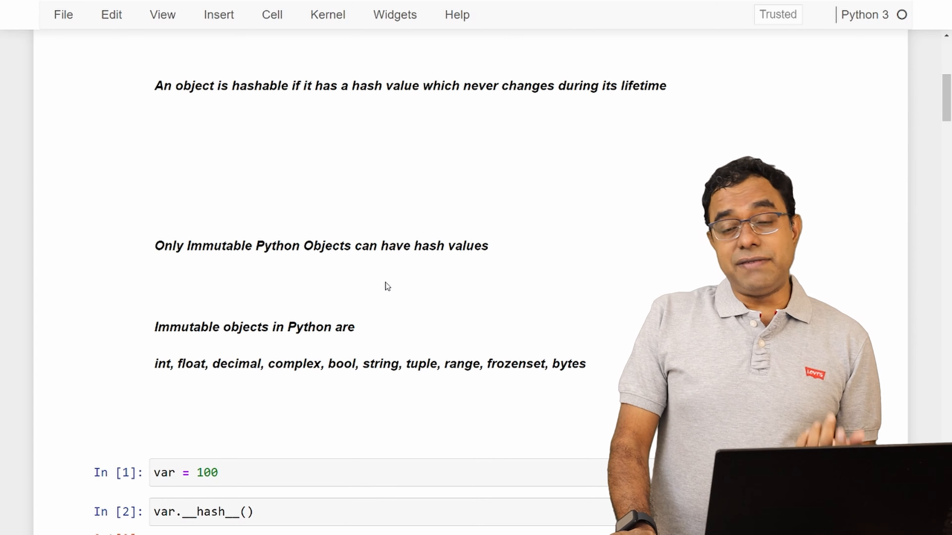
scroll(down, 3)
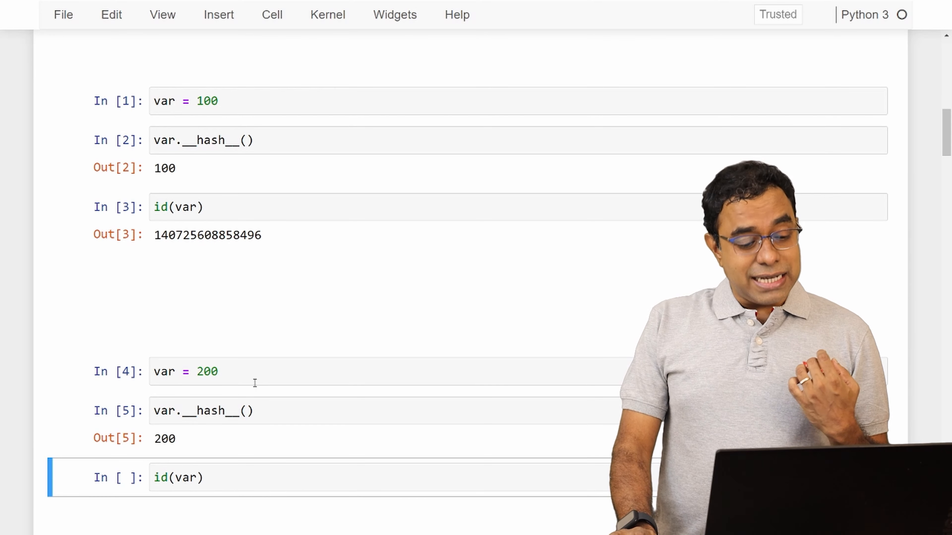
mouse_move(211, 337)
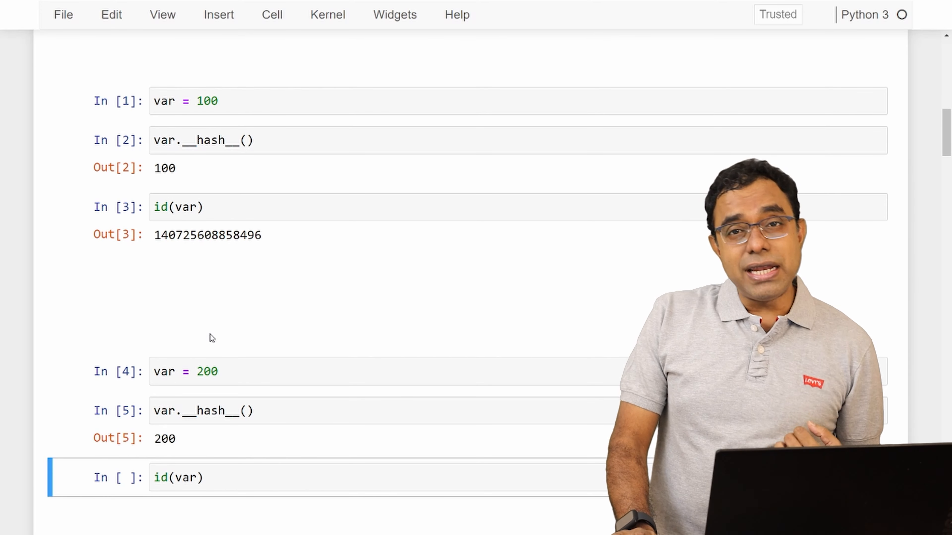
scroll(up, 3)
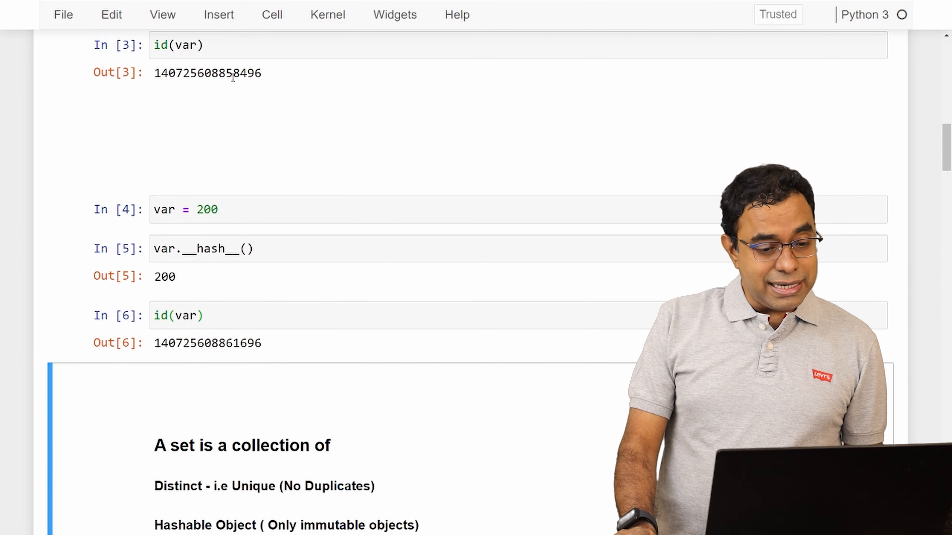
double_click(246, 343)
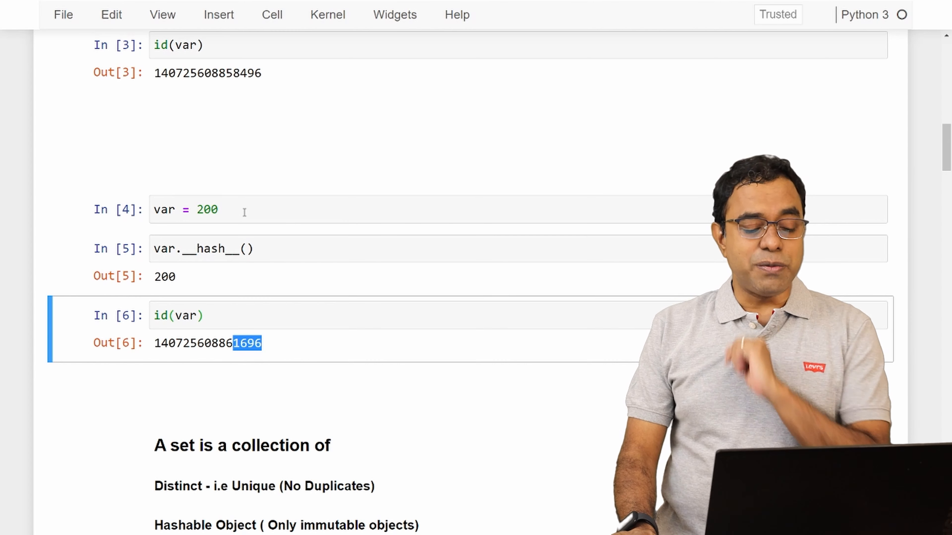
scroll(down, 3)
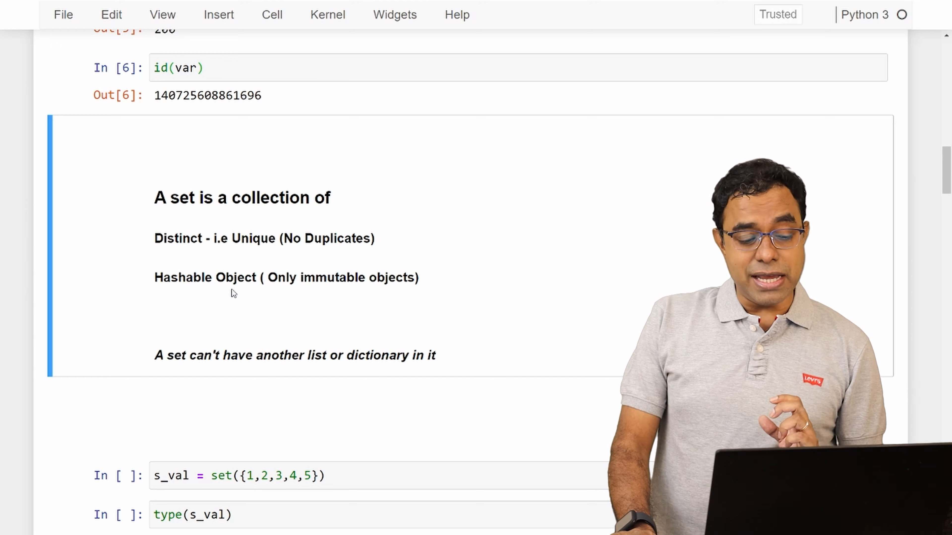
Scroll to the set cells creating s_val = set({1,2,3,4,5}) and showing its type.
scroll(down, 3)
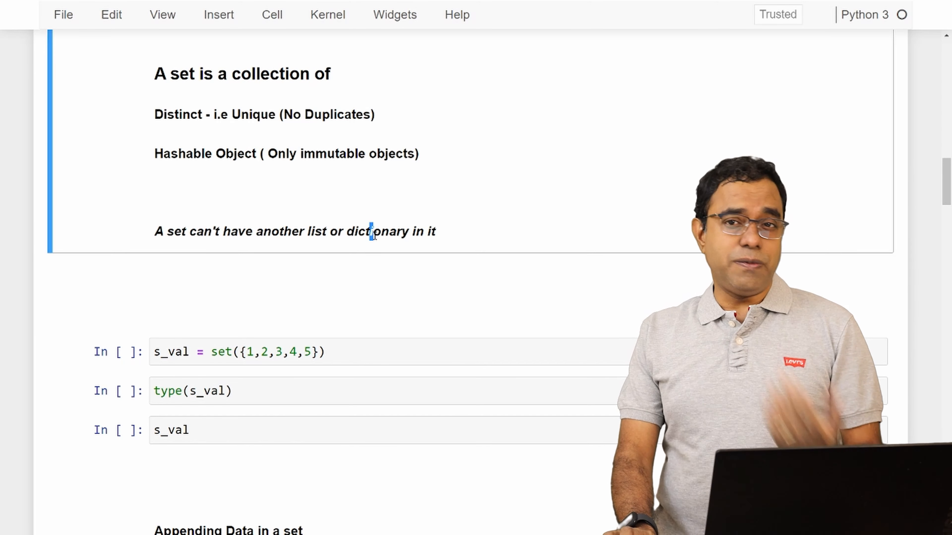
scroll(down, 3)
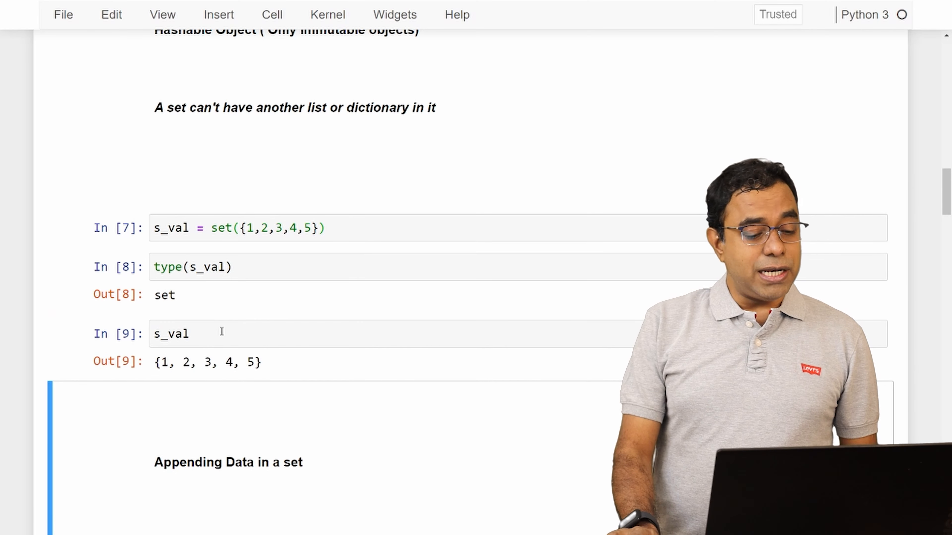
scroll(down, 3)
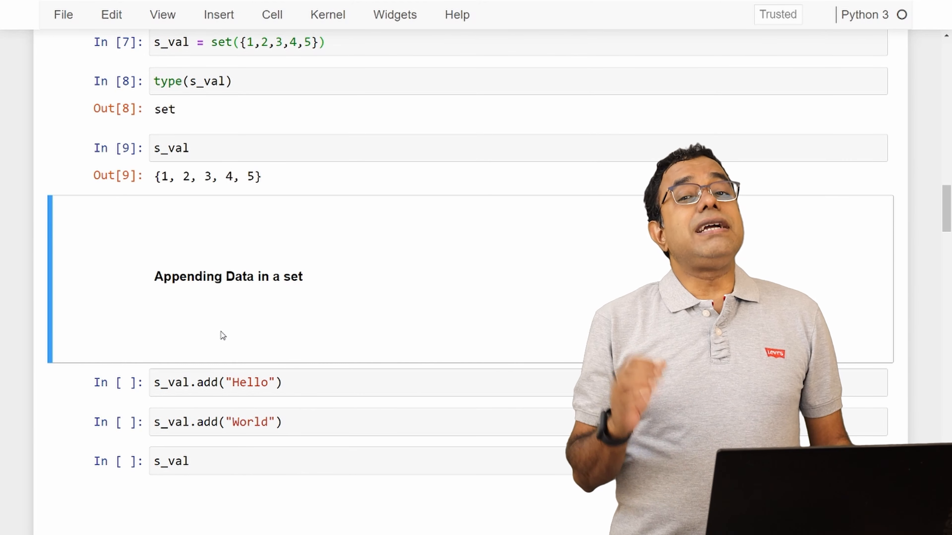
scroll(down, 3)
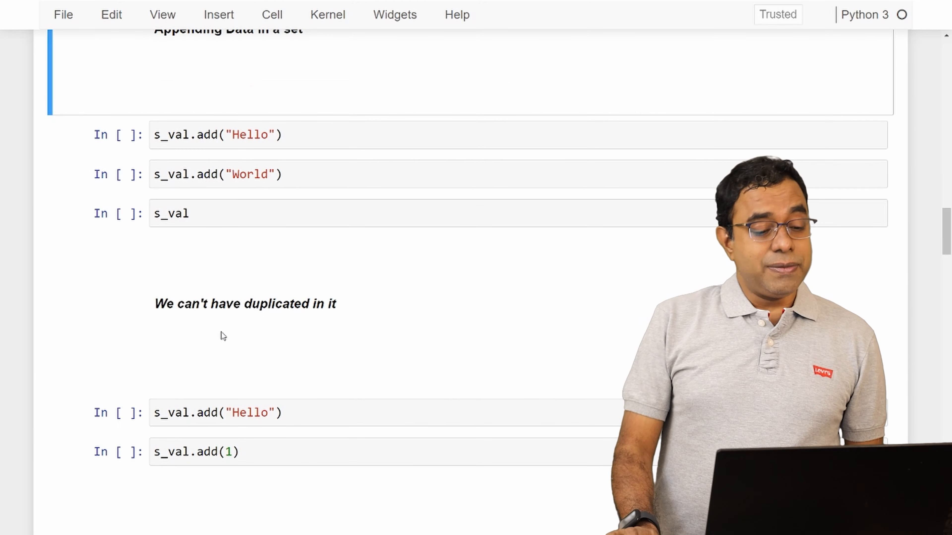
scroll(up, 3)
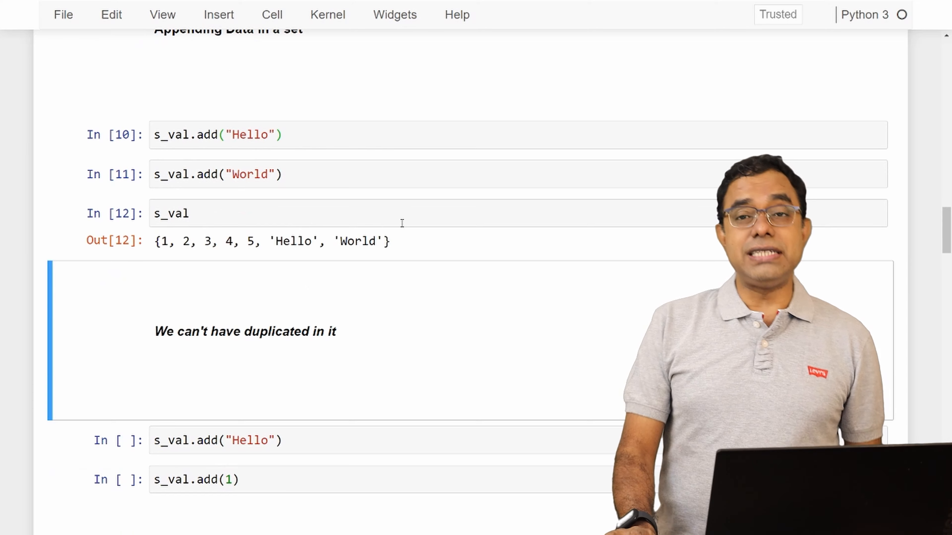
mouse_move(412, 193)
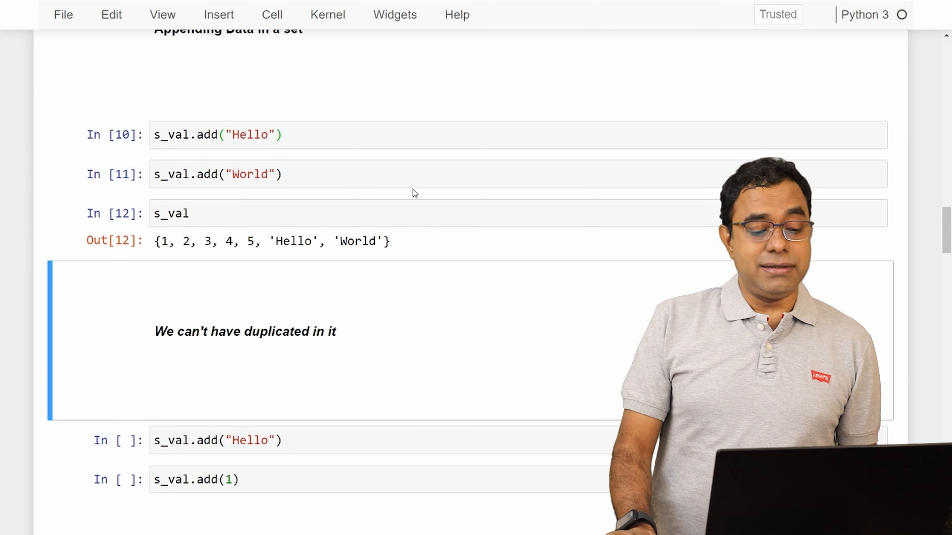
scroll(down, 3)
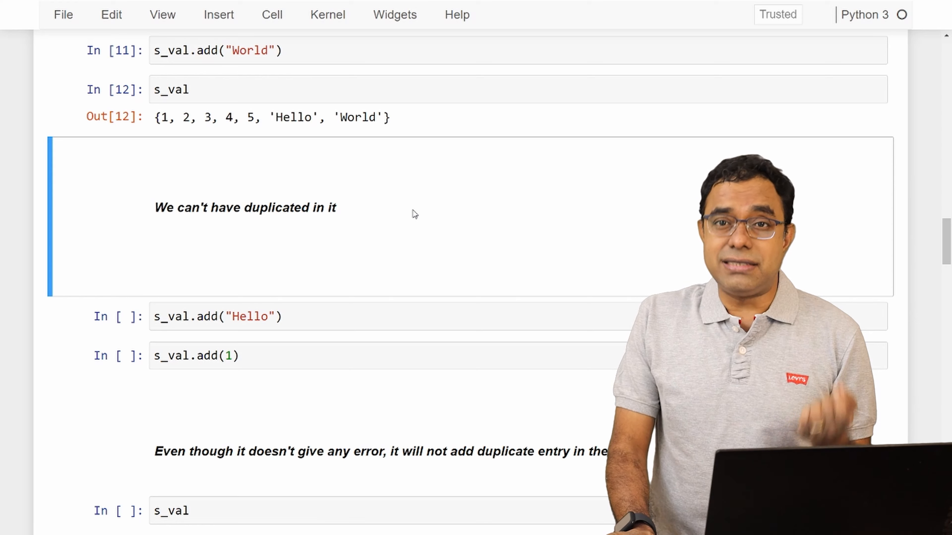
scroll(down, 3)
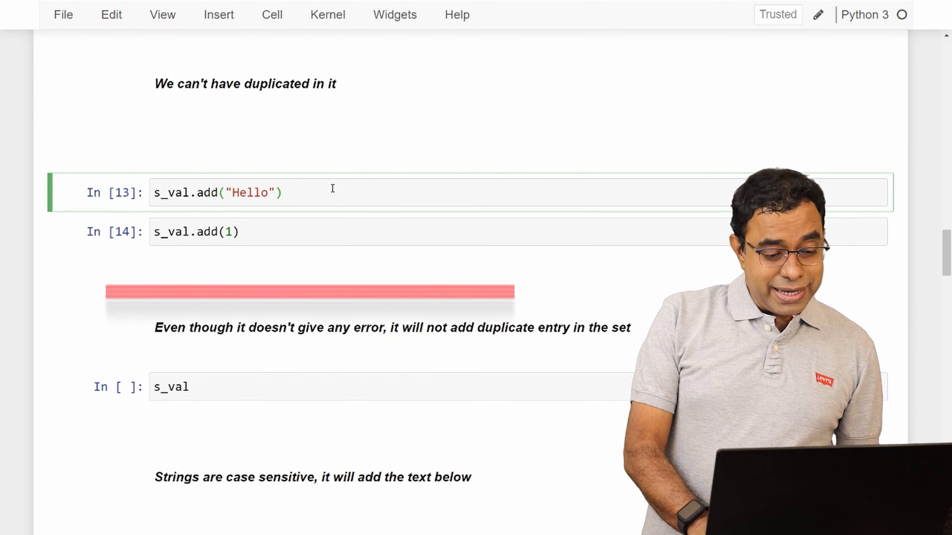
Re-run s_val.add("Hello") and s_val.add(1) to show duplicates leave the set unchanged.
key(Shift+Enter)
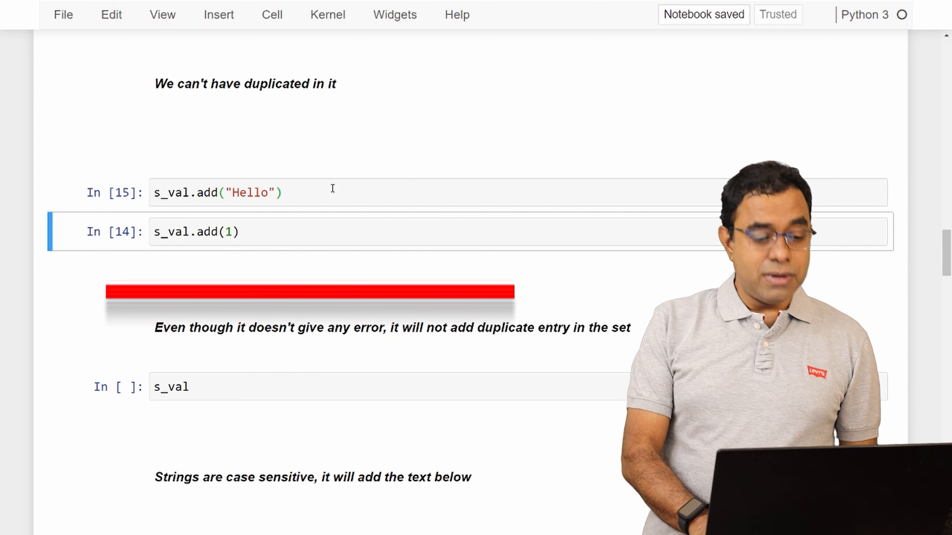
key(Shift+Enter)
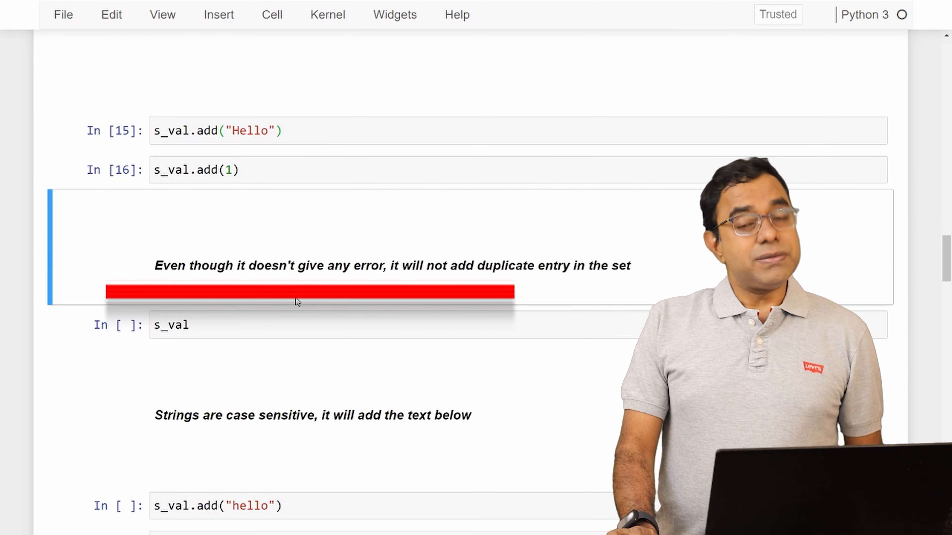
scroll(up, 3)
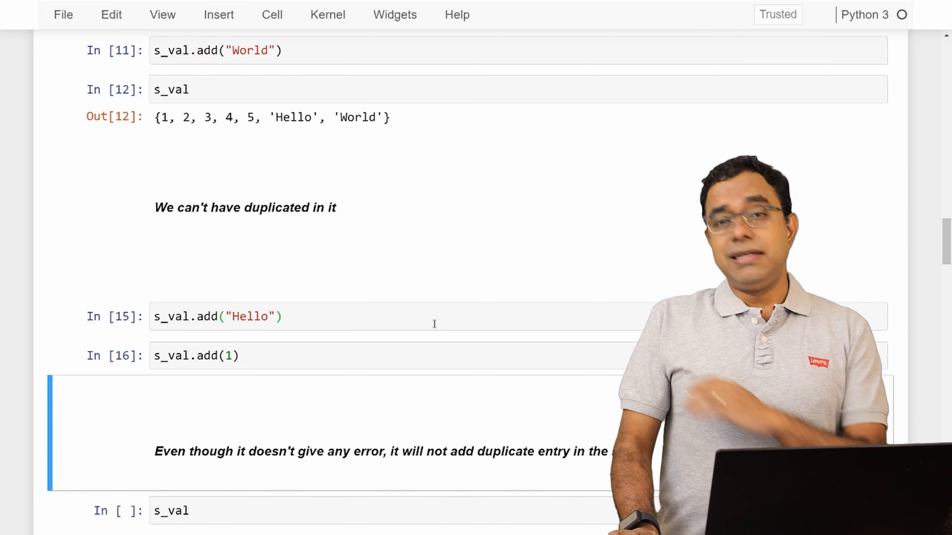
scroll(down, 3)
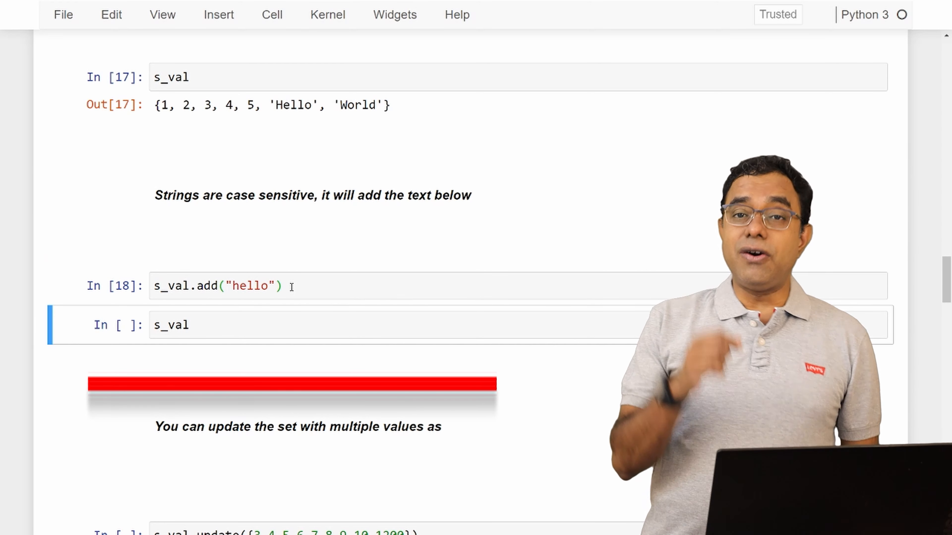
Display s_val showing lowercase 'hello' alongside 'Hello' and 'World'.
key(shift+enter)
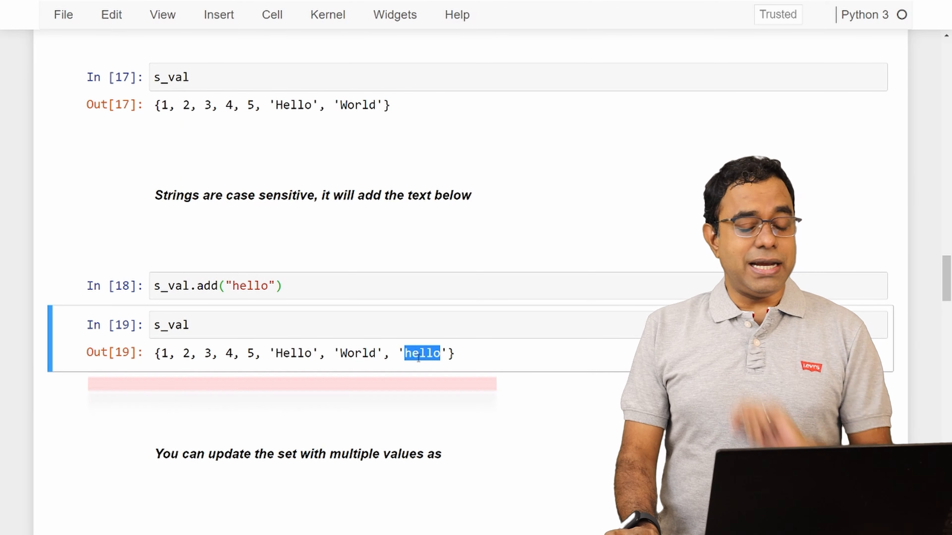
scroll(down, 3)
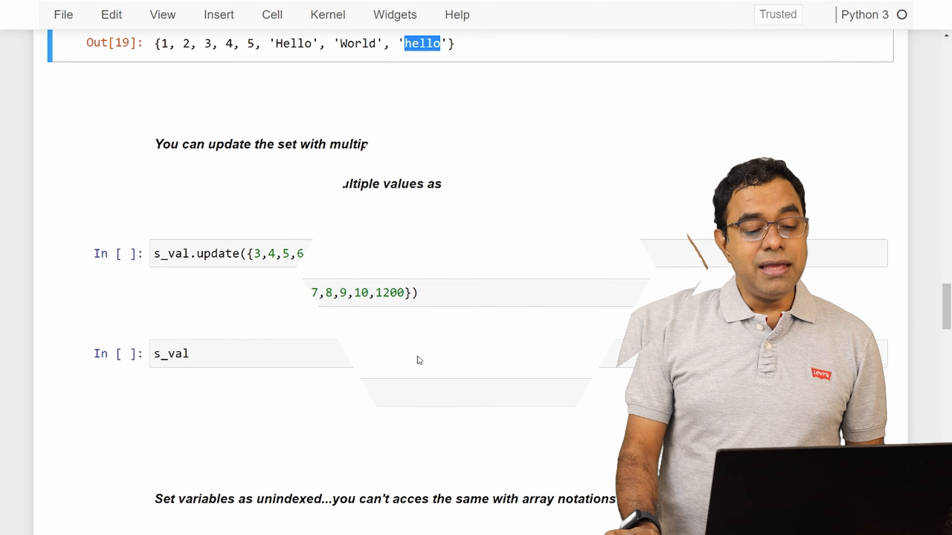
Review the s_val.update({3,4,5,6,7,8,9,10,1200}) cell and its expanded output.
scroll(up, 3)
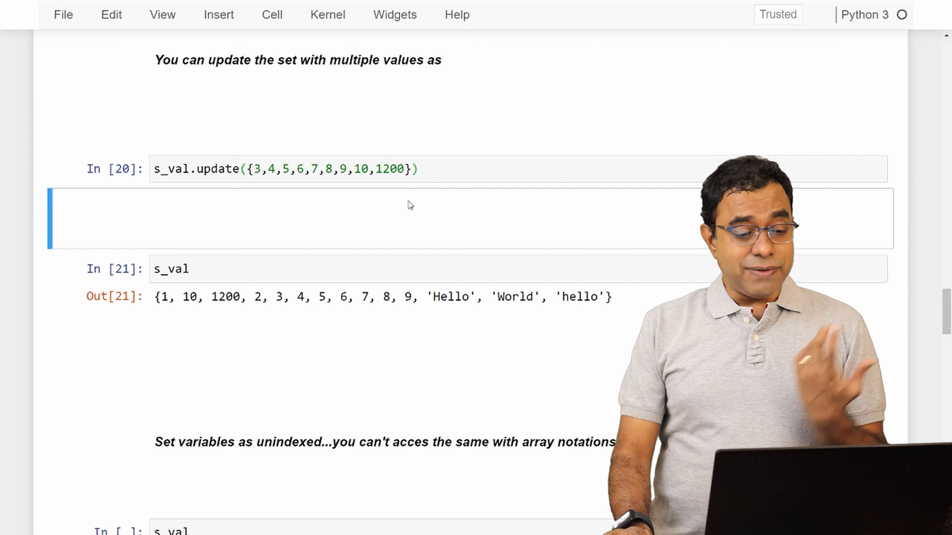
double_click(225, 297)
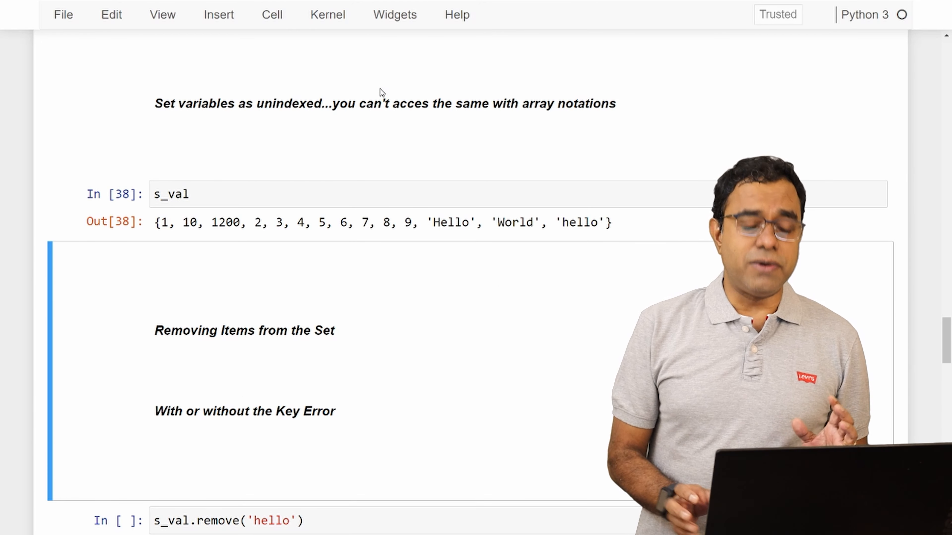
Scroll through s_val.remove('hello'), the second removal's KeyError, and discard(1200).
scroll(down, 3)
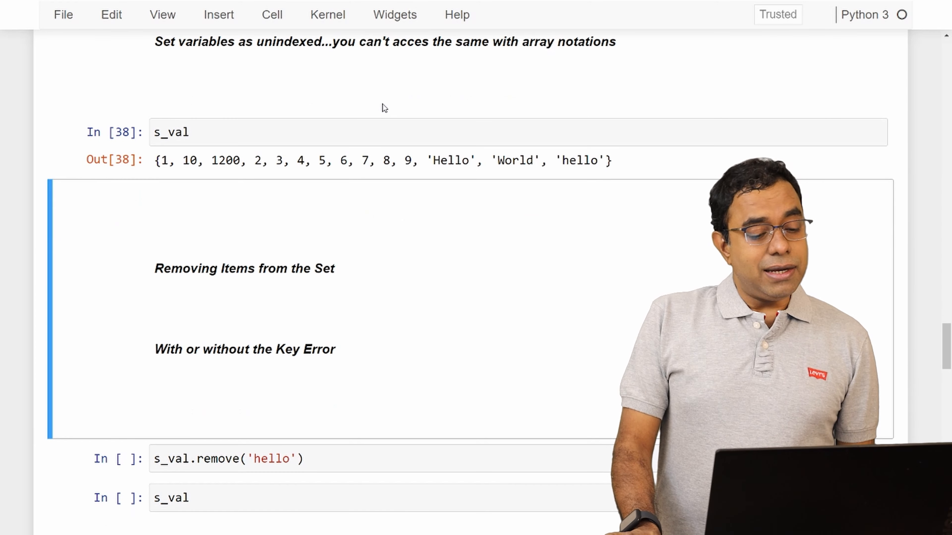
scroll(down, 3)
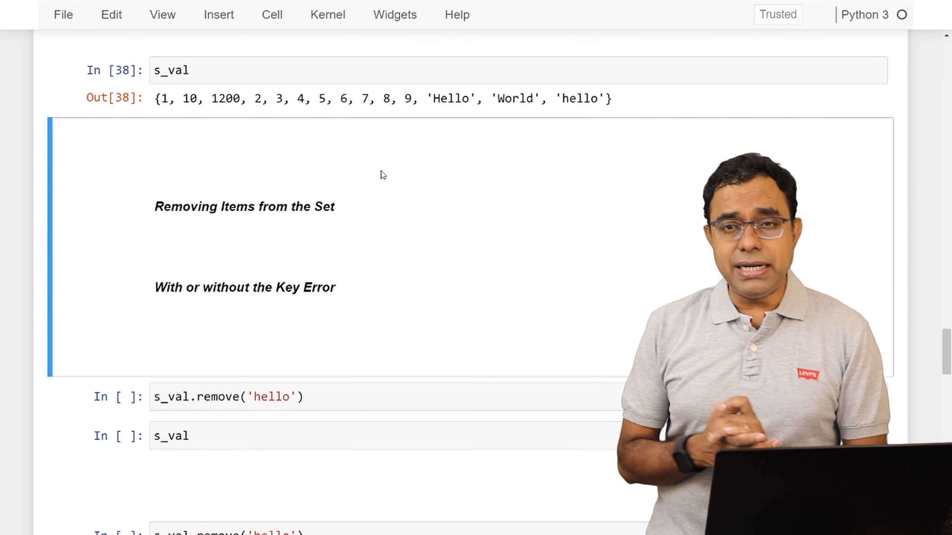
scroll(down, 3)
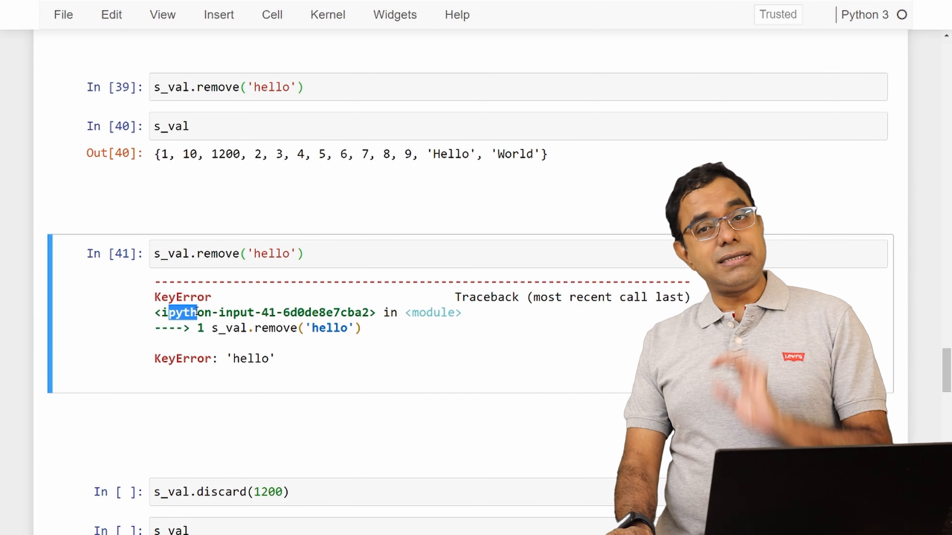
scroll(down, 3)
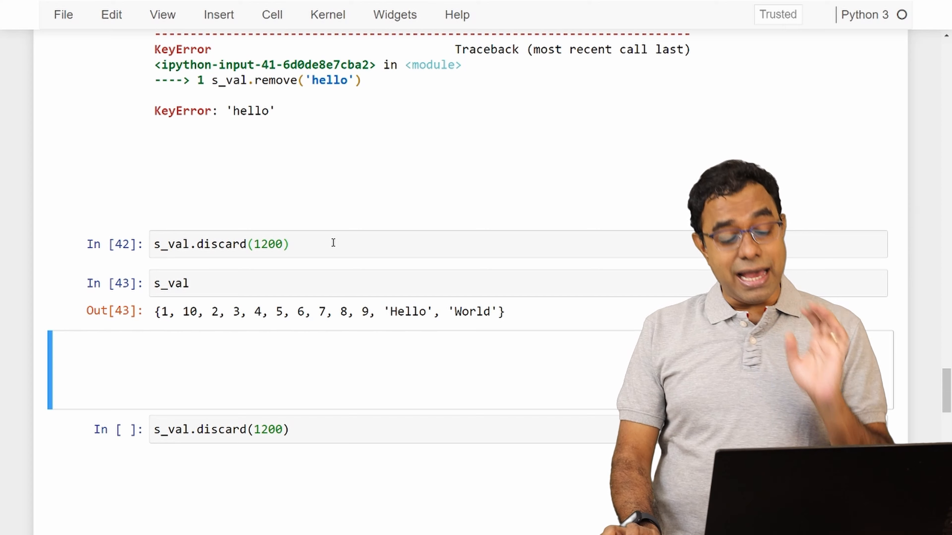
Scroll to the second discard(1200) and the unions and intersections section with s_1 and s_2.
scroll(down, 3)
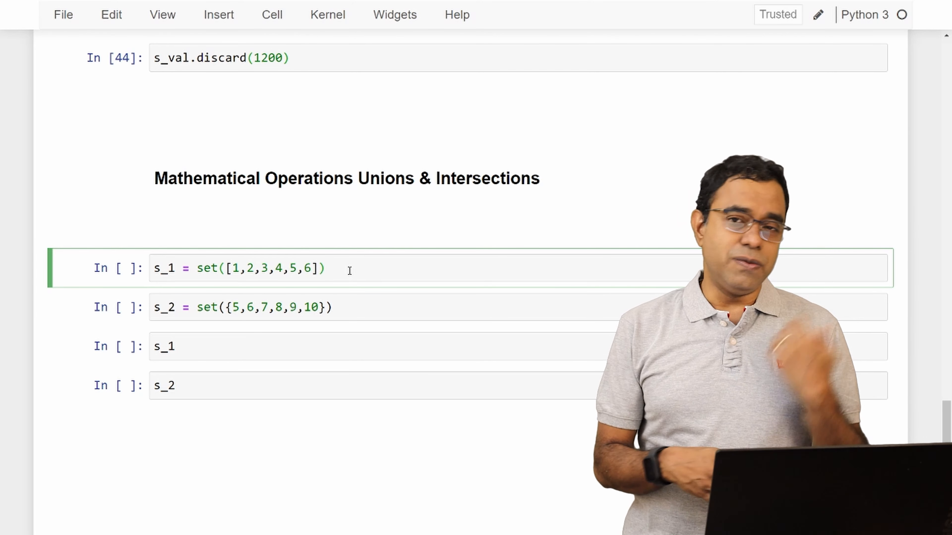
Scroll through the s_1 and s_2 displays, both unions giving 1–10, and intersection {5, 6}.
scroll(down, 3)
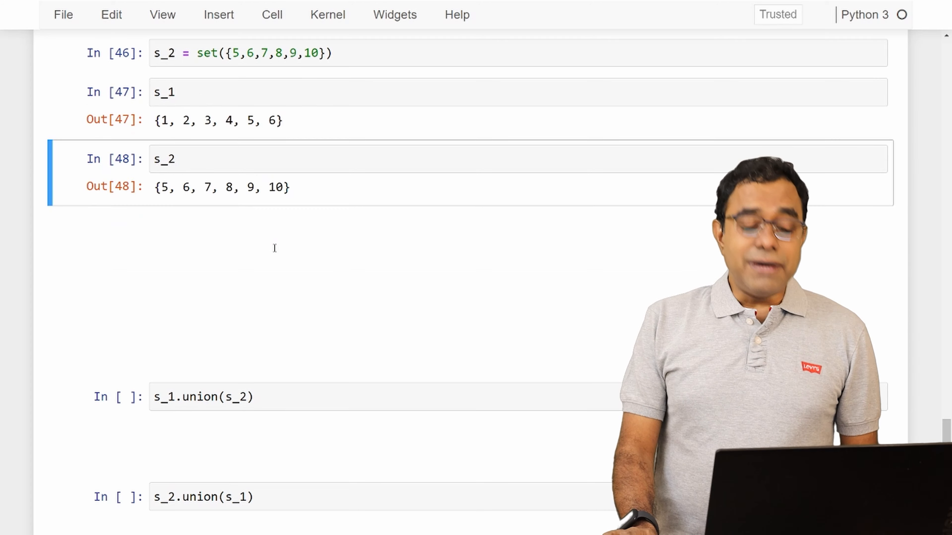
scroll(down, 3)
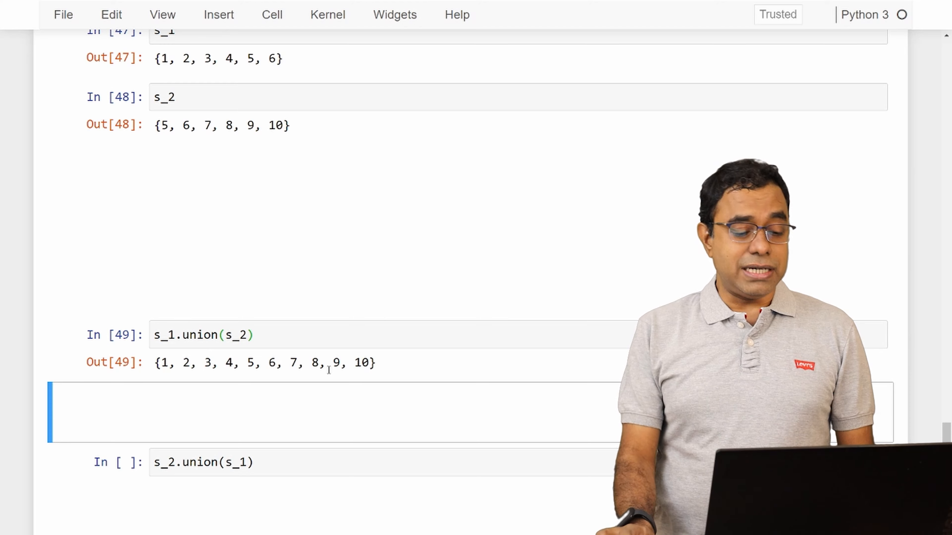
scroll(down, 3)
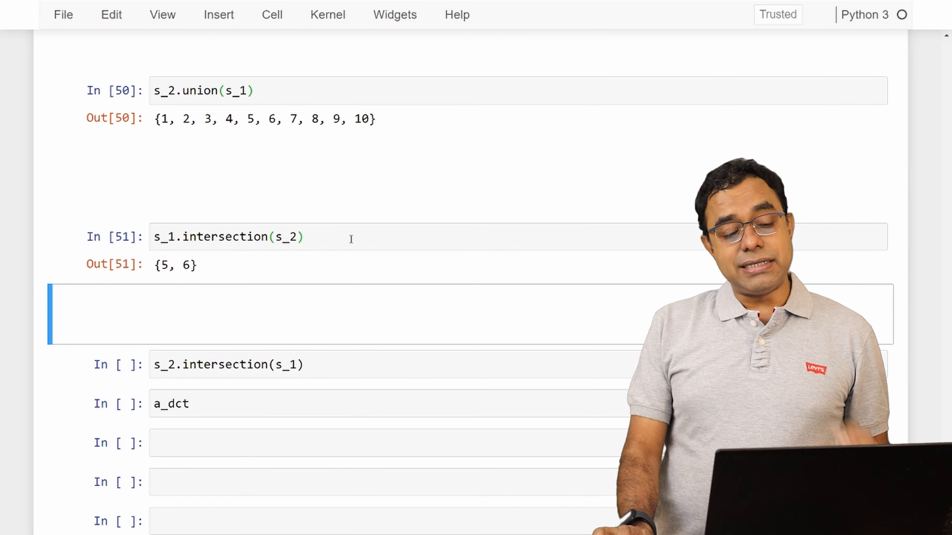
Highlight the shared values 5 and 6 in the union output matching the intersection {5, 6}.
scroll(up, 3)
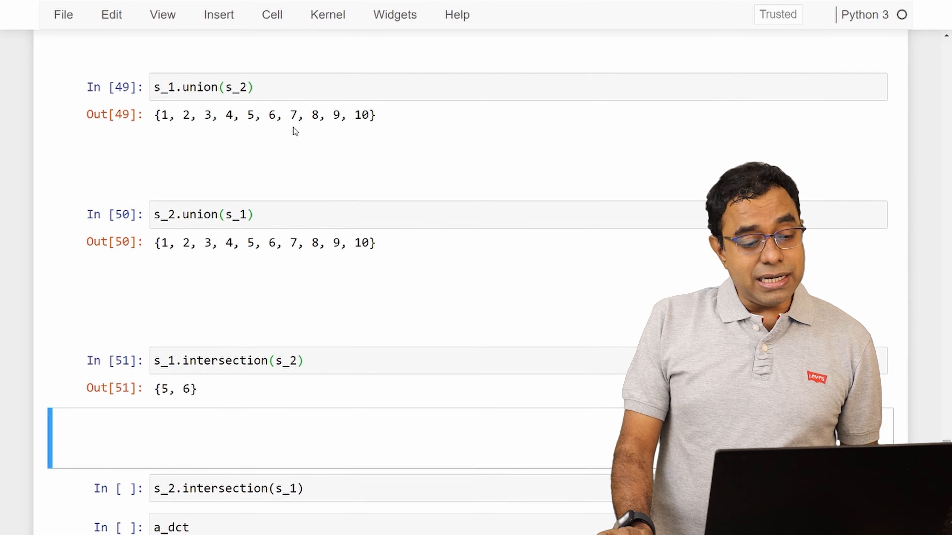
drag(246, 115, 282, 116)
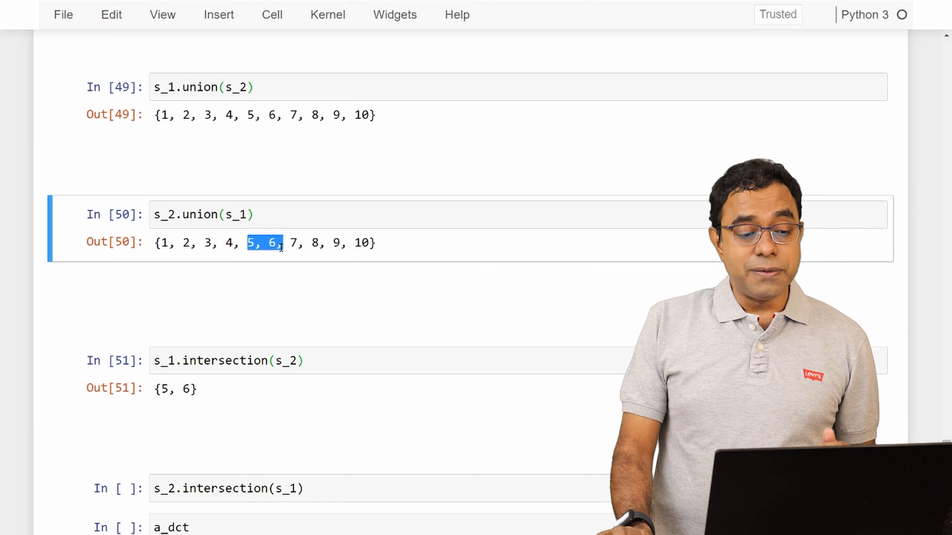
scroll(up, 3)
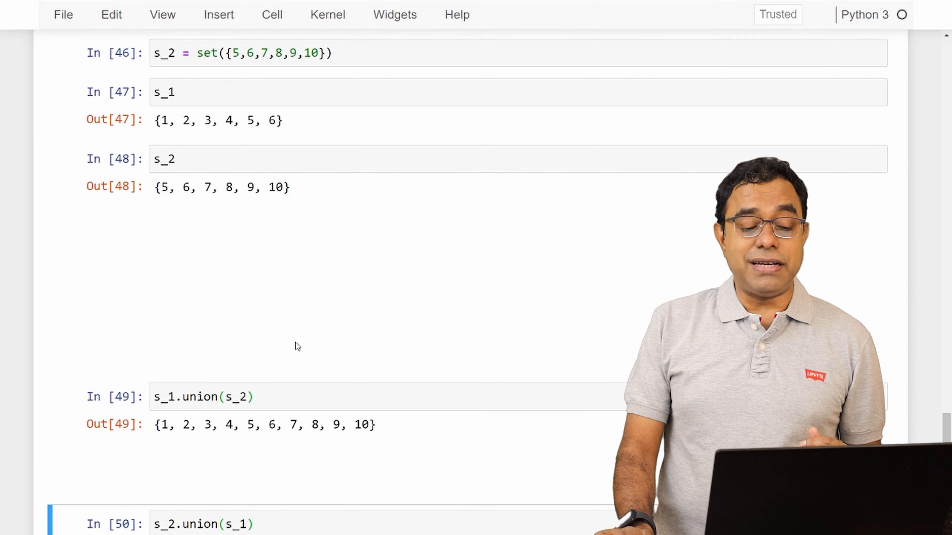